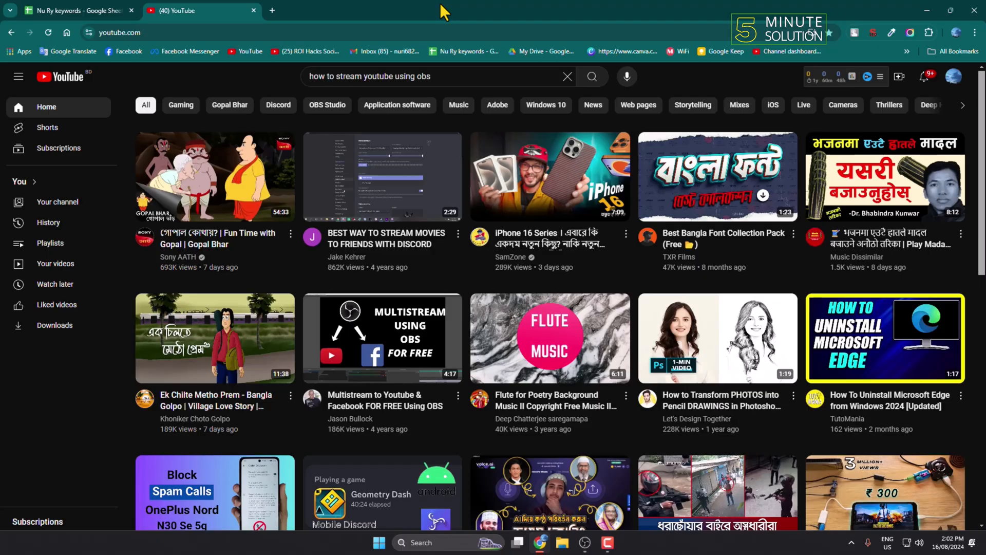
mouse_move(695, 87)
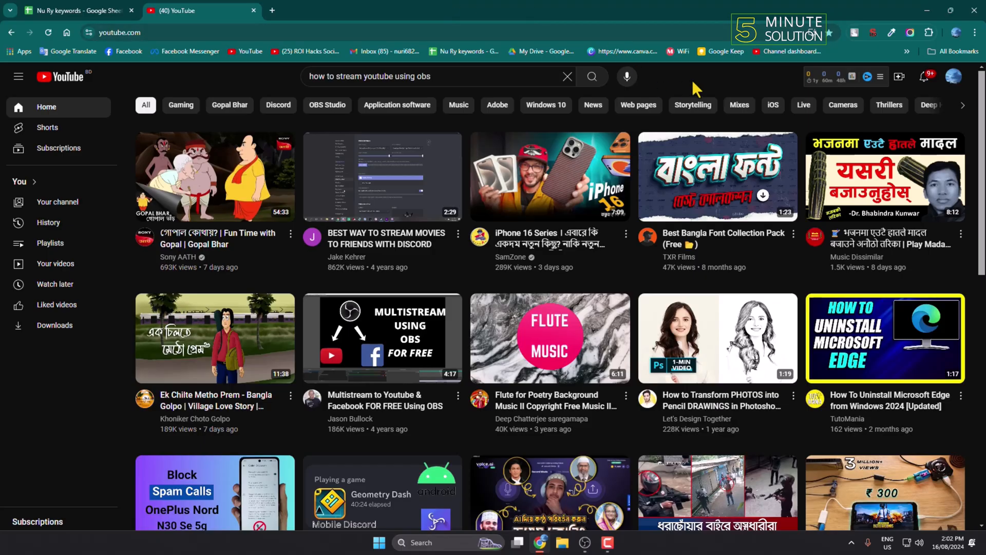
Clear the 'how to stream youtube using obs' query from the YouTube search bar.
left_click(567, 76)
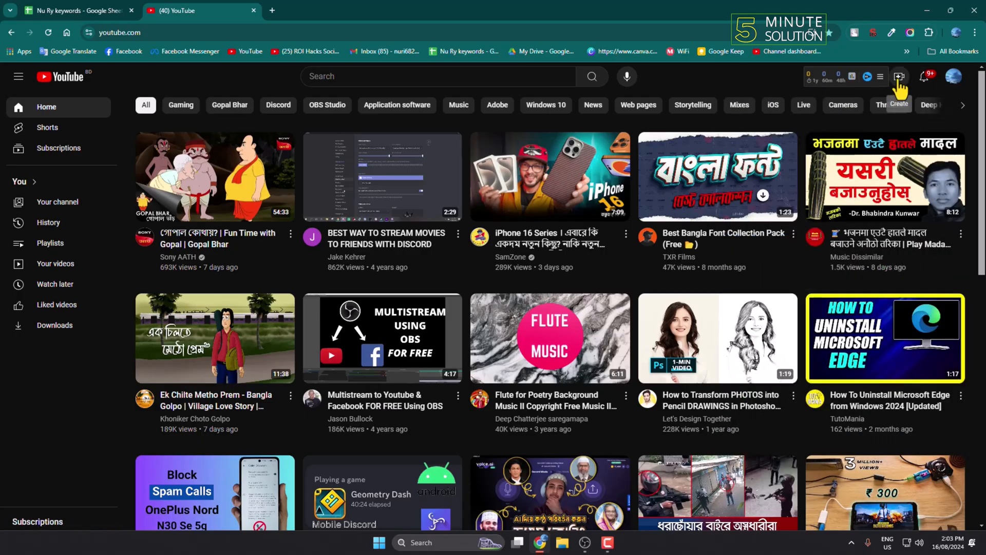
Start a 'Right now' live stream from YouTube Studio's Create > Go live menu.
left_click(899, 76)
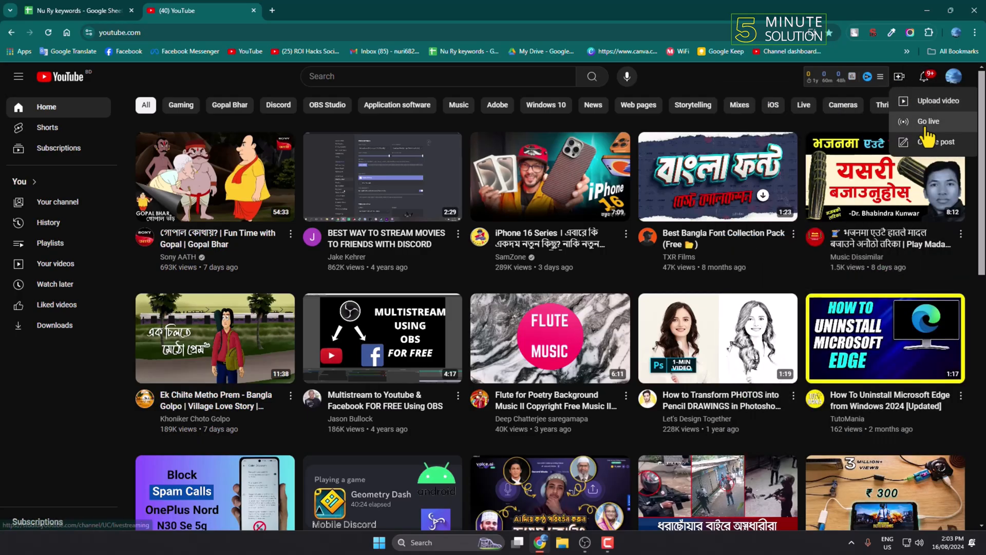
left_click(930, 121)
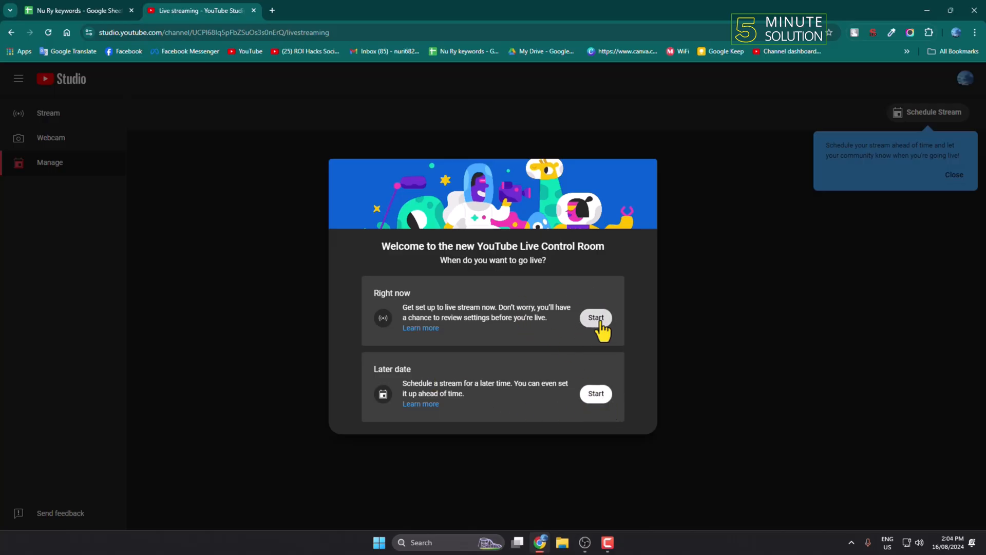
left_click(594, 317)
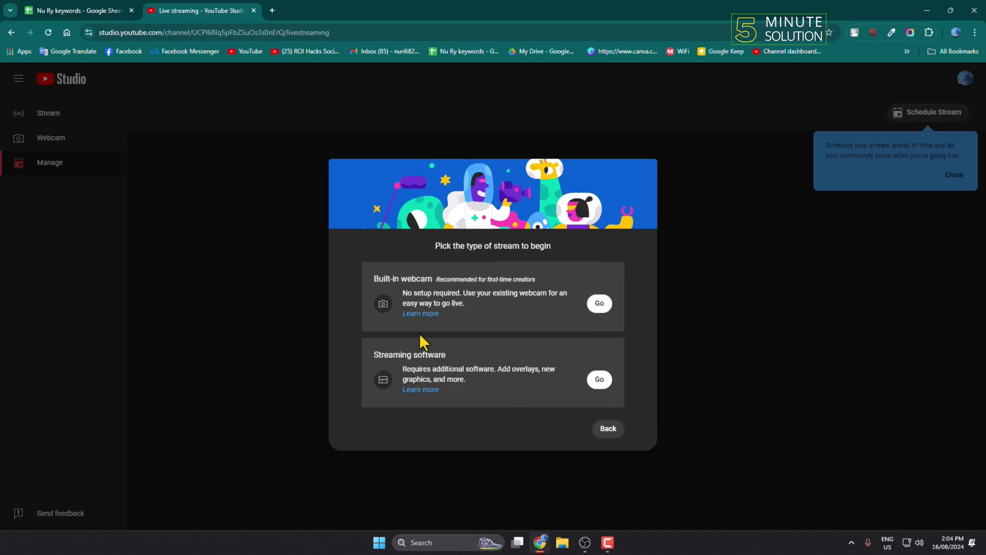
mouse_move(467, 268)
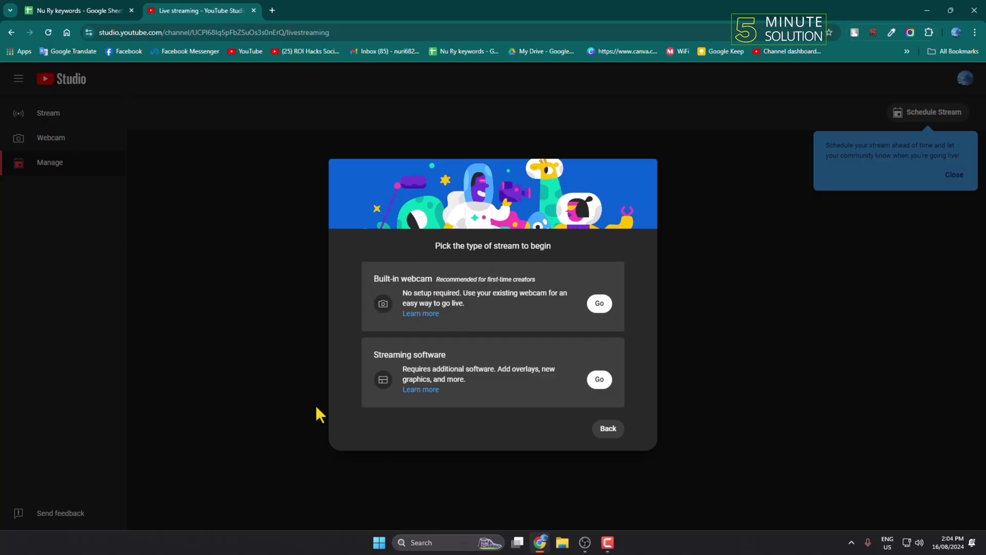
mouse_move(374, 397)
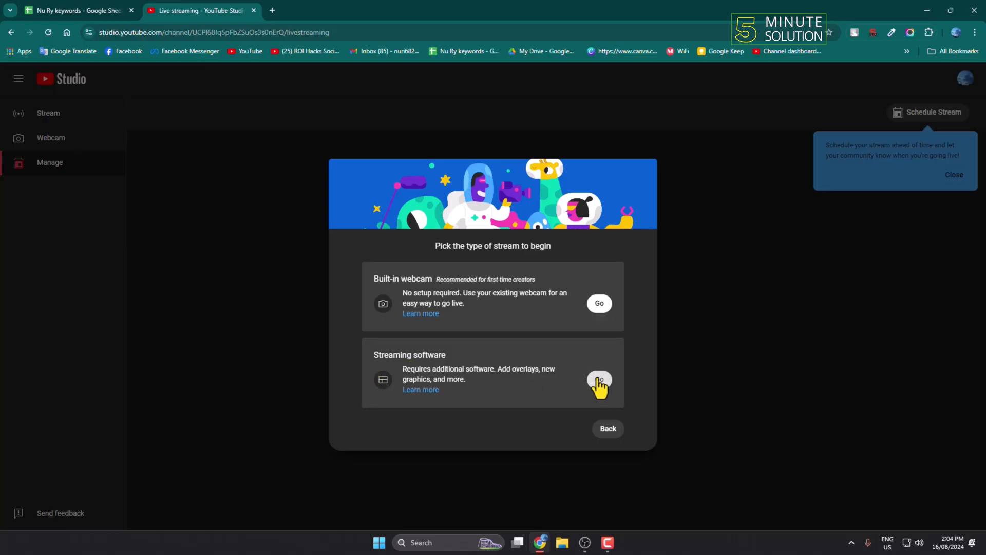
Choose streaming software, mark the stream not made for kids, and keep the Default stream key.
left_click(598, 383)
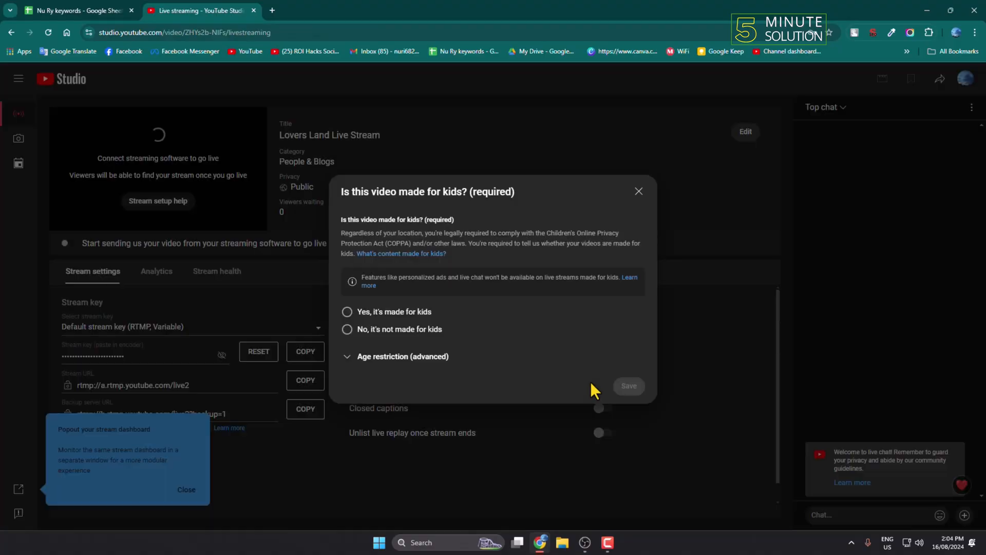
mouse_move(458, 257)
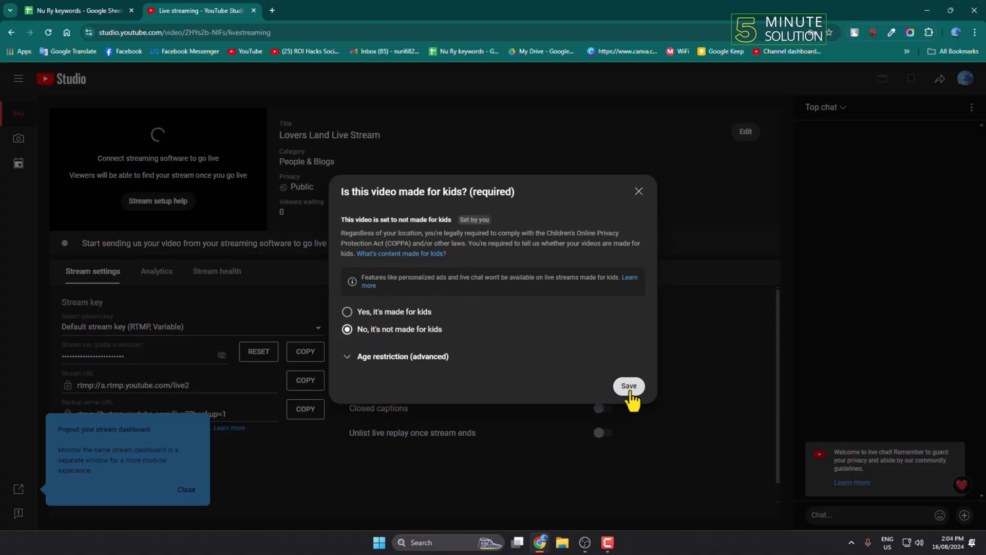
left_click(628, 386)
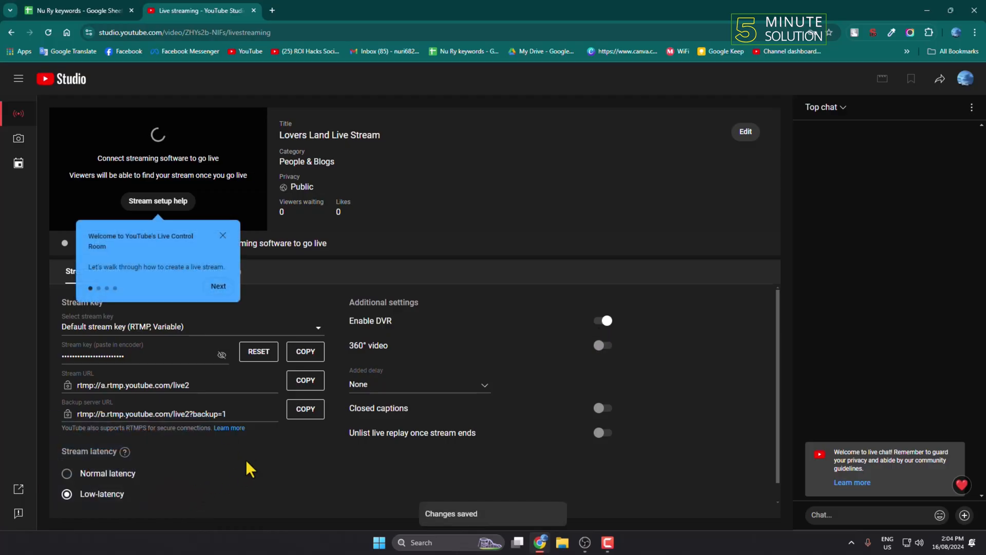
left_click(222, 235)
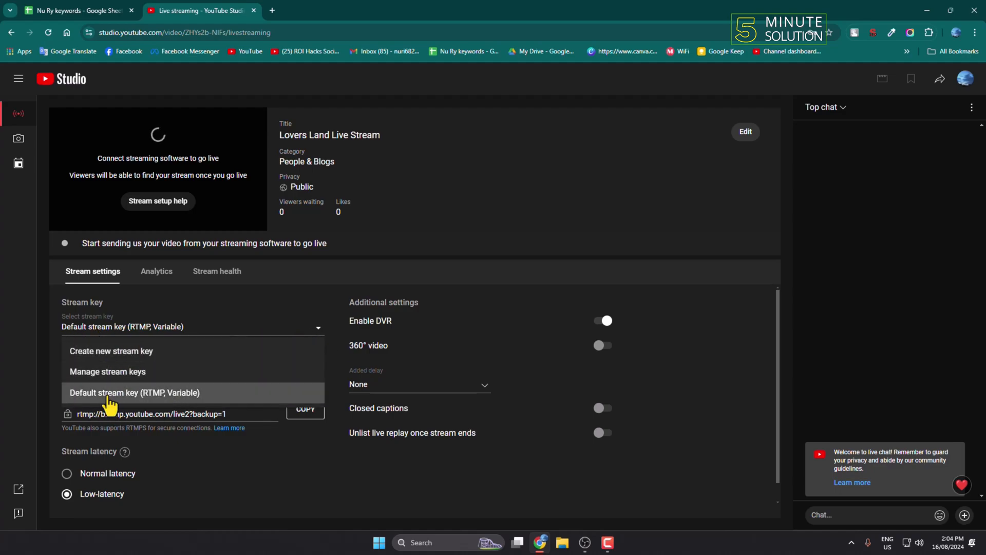
left_click(134, 392)
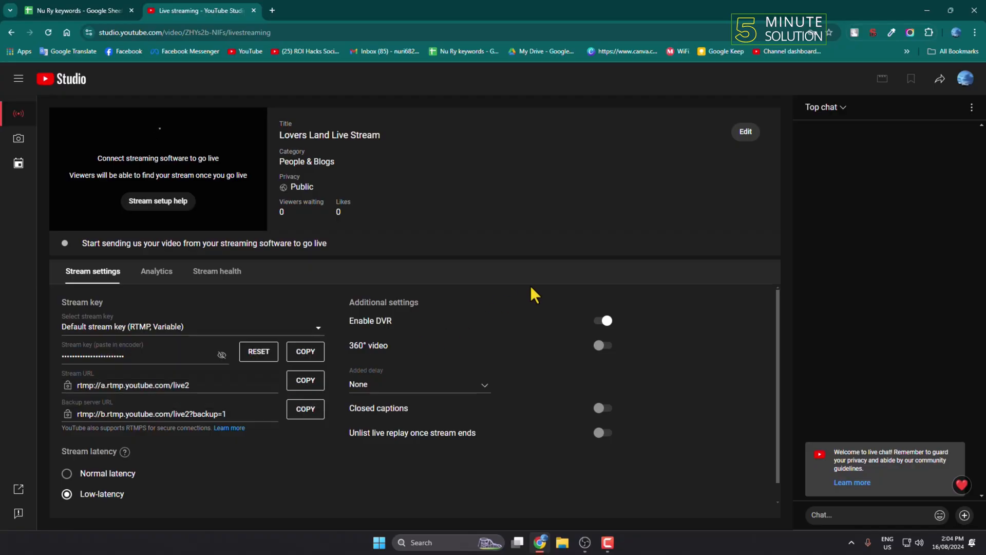
left_click(585, 543)
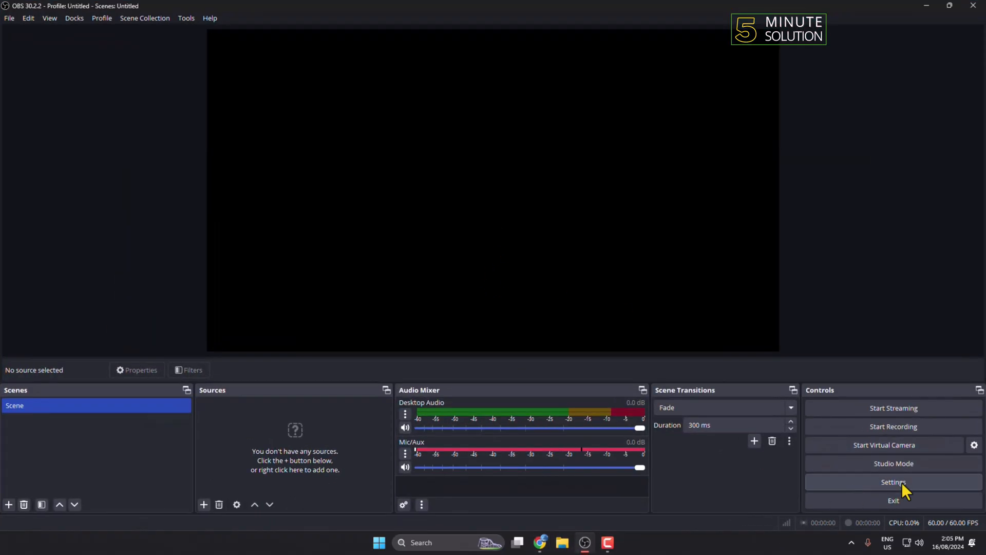
Set the OBS stream service to YouTube - RTMPS with a manual key, copying YouTube's key.
left_click(893, 481)
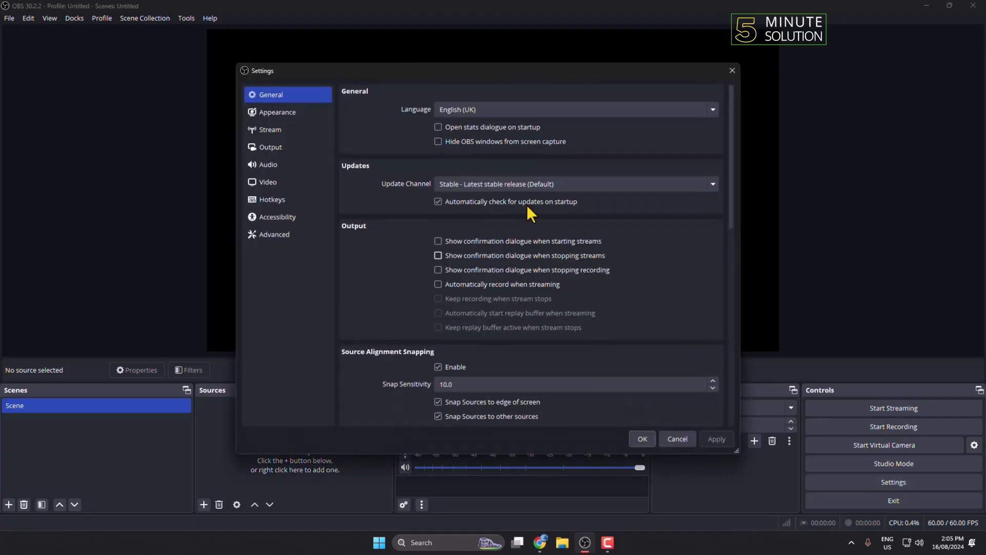
left_click(271, 129)
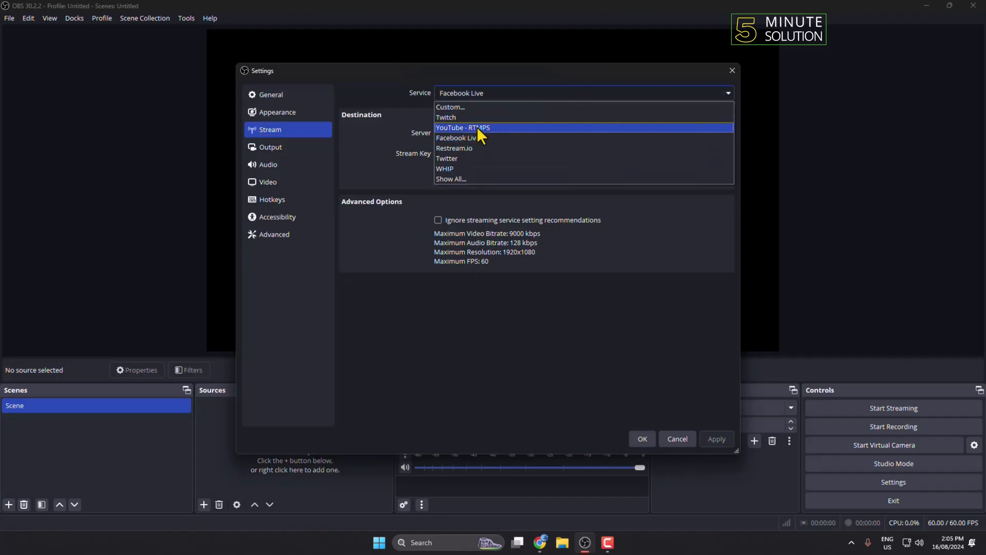
left_click(462, 127)
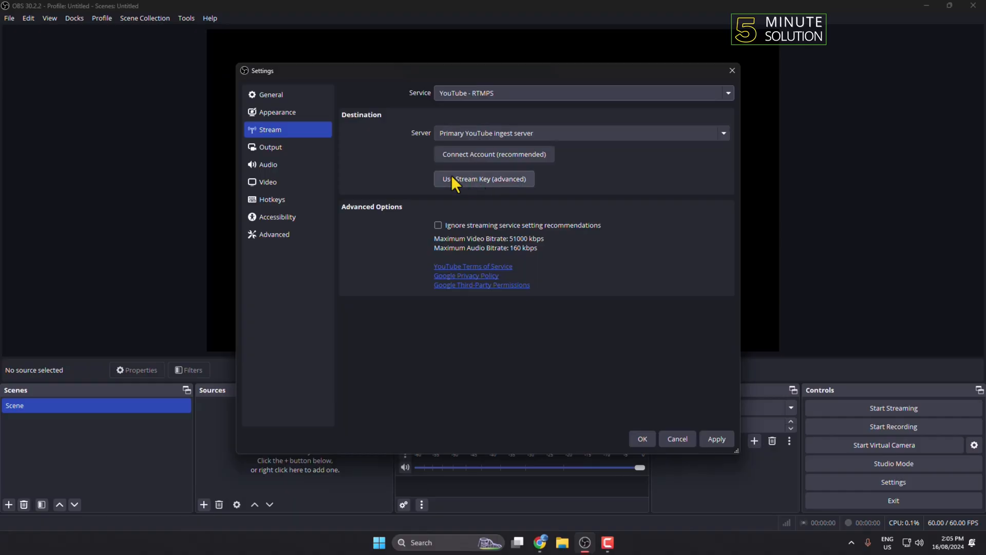
mouse_move(494, 175)
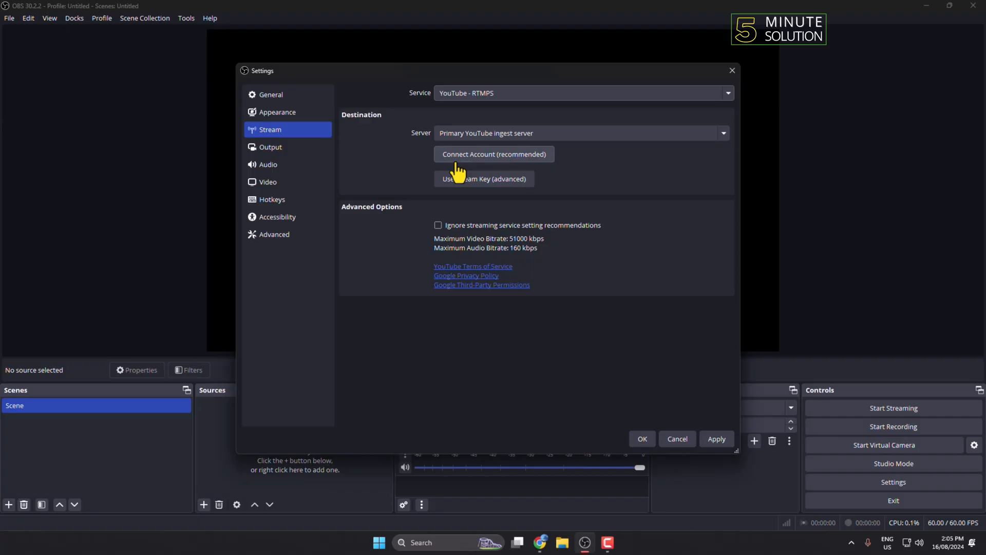
mouse_move(497, 173)
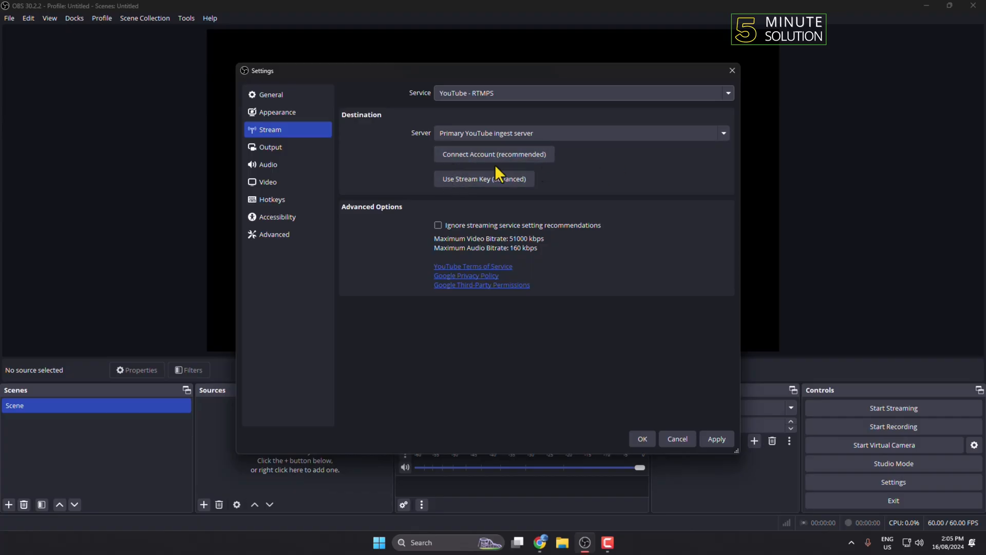
mouse_move(524, 156)
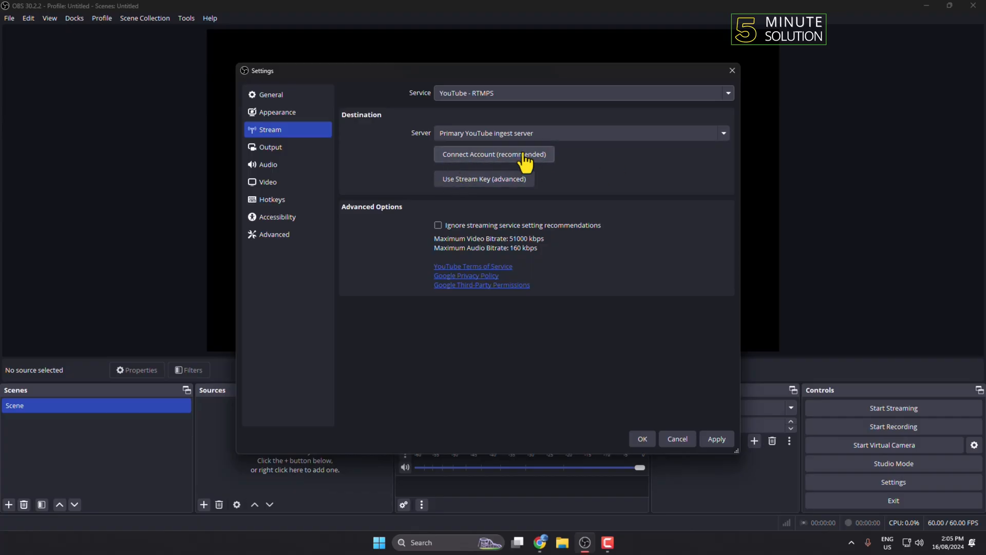
mouse_move(478, 200)
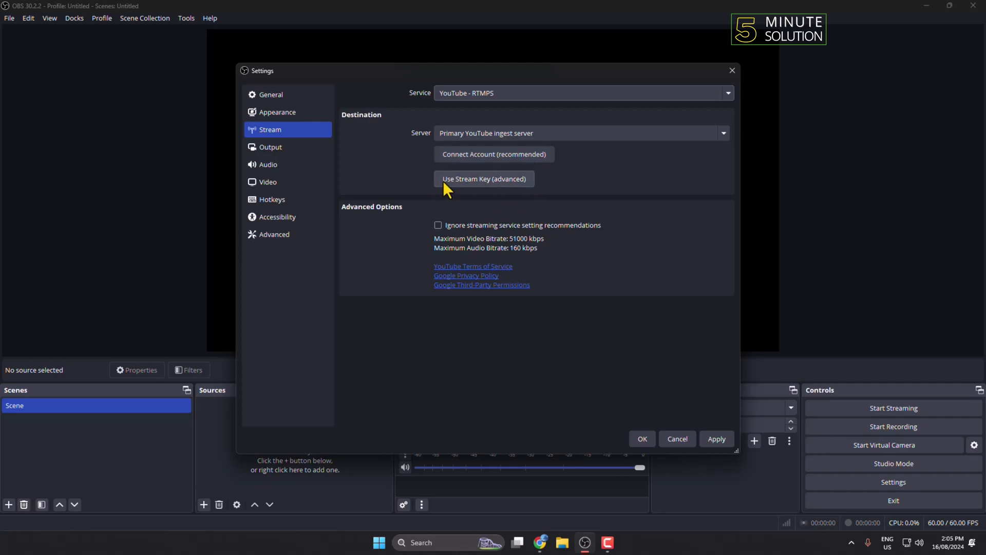
mouse_move(466, 192)
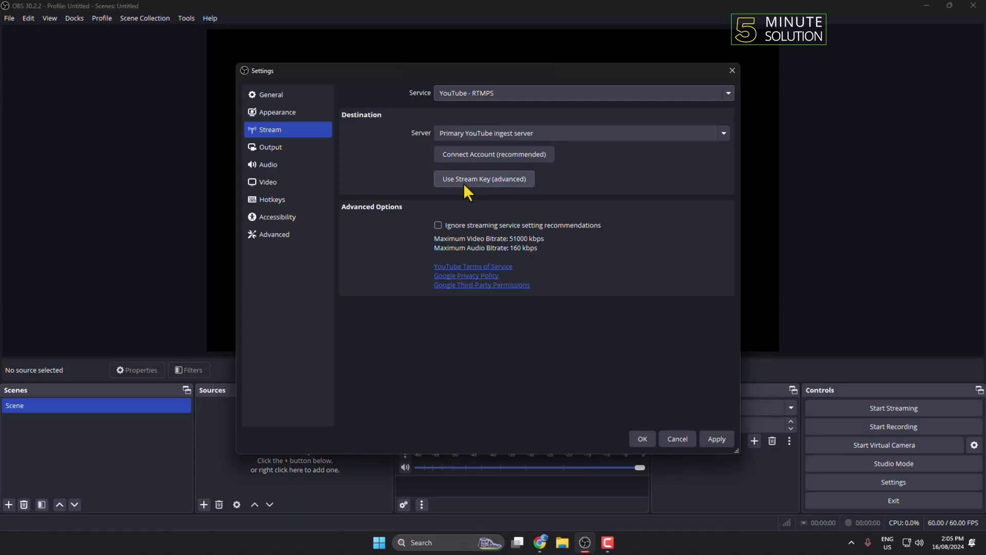
left_click(483, 179)
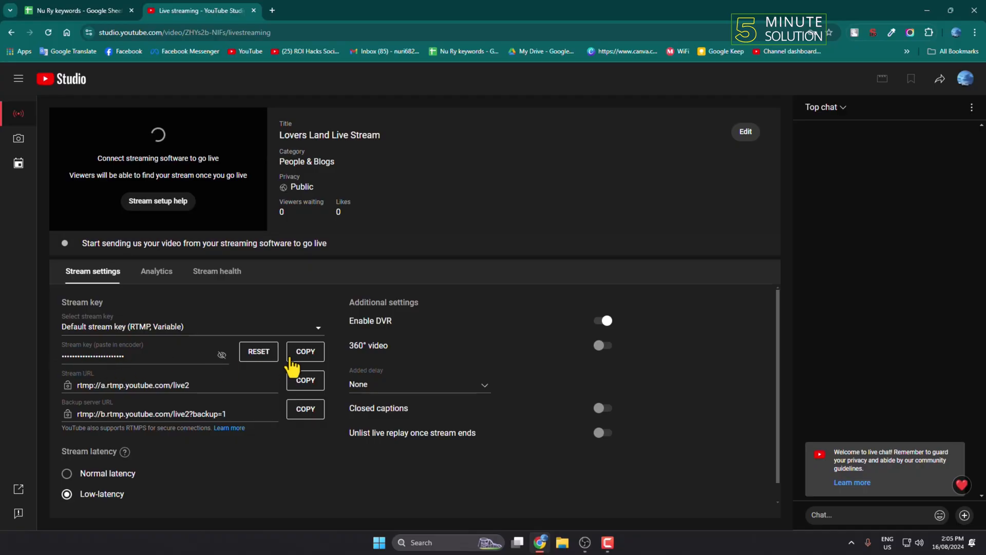
left_click(305, 351)
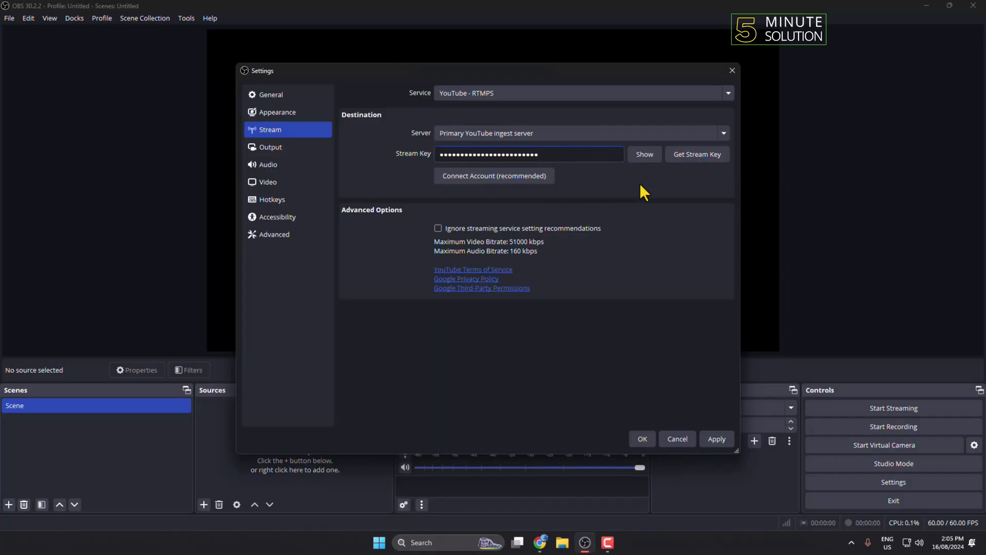
Connect OBS to the 'Lovers Land' YouTube account and save the stream settings.
left_click(494, 176)
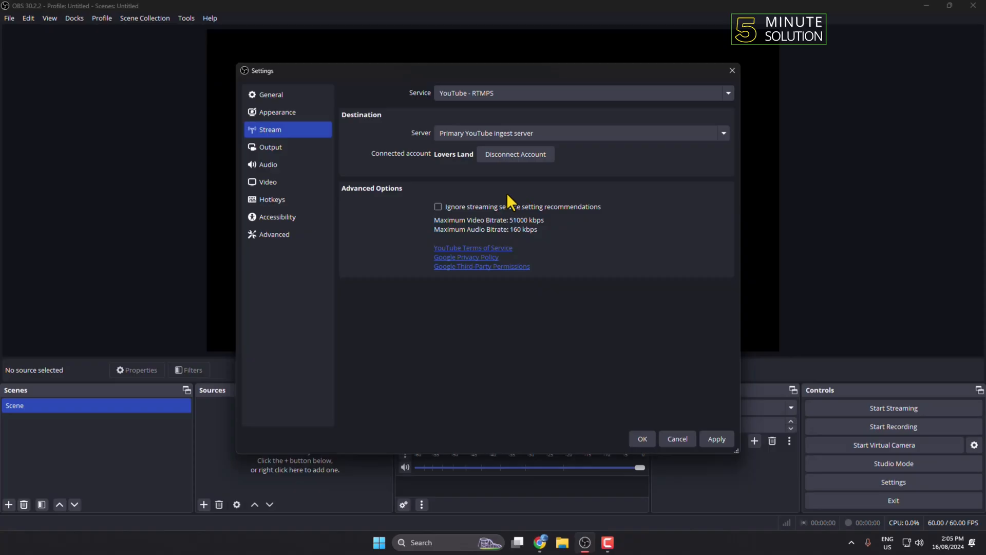
mouse_move(451, 174)
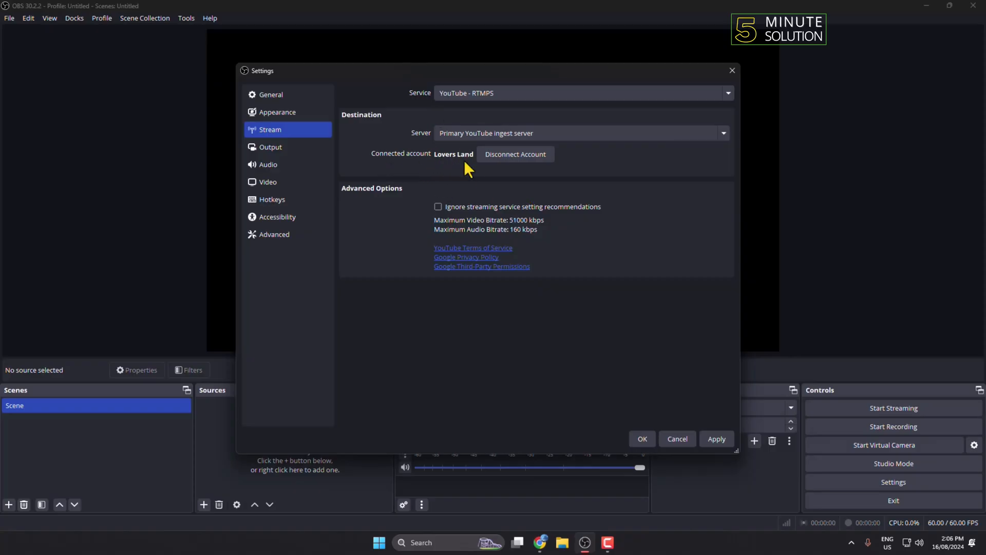
left_click(717, 438)
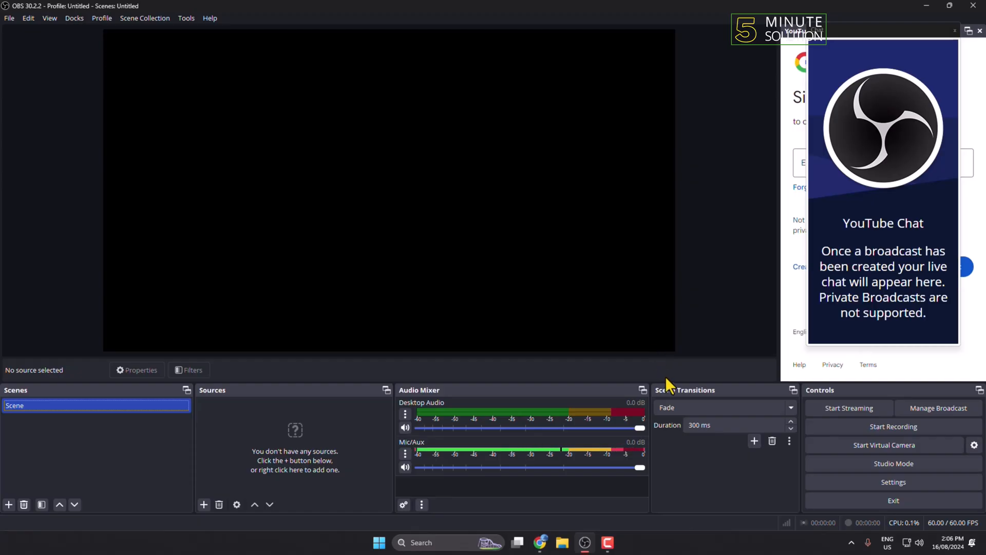
mouse_move(685, 472)
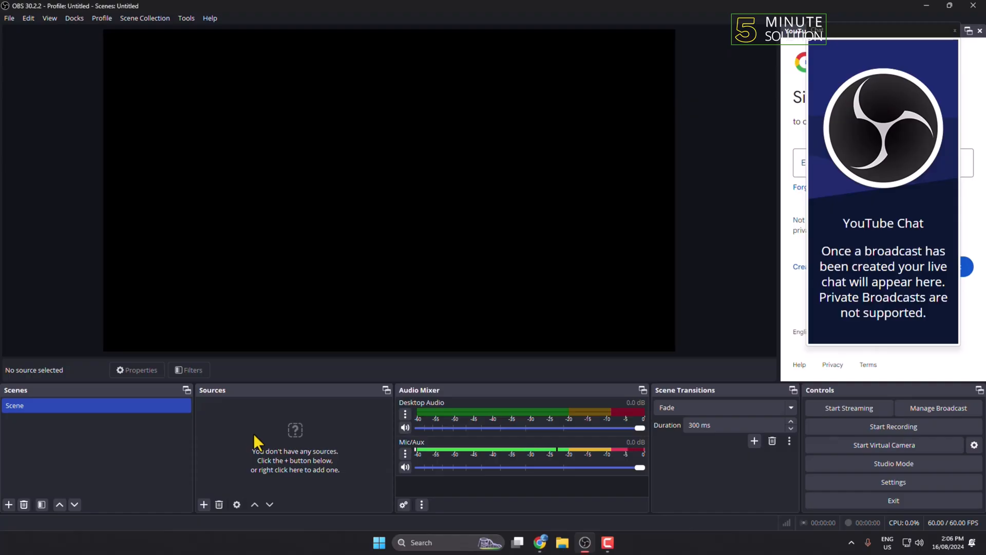
mouse_move(207, 510)
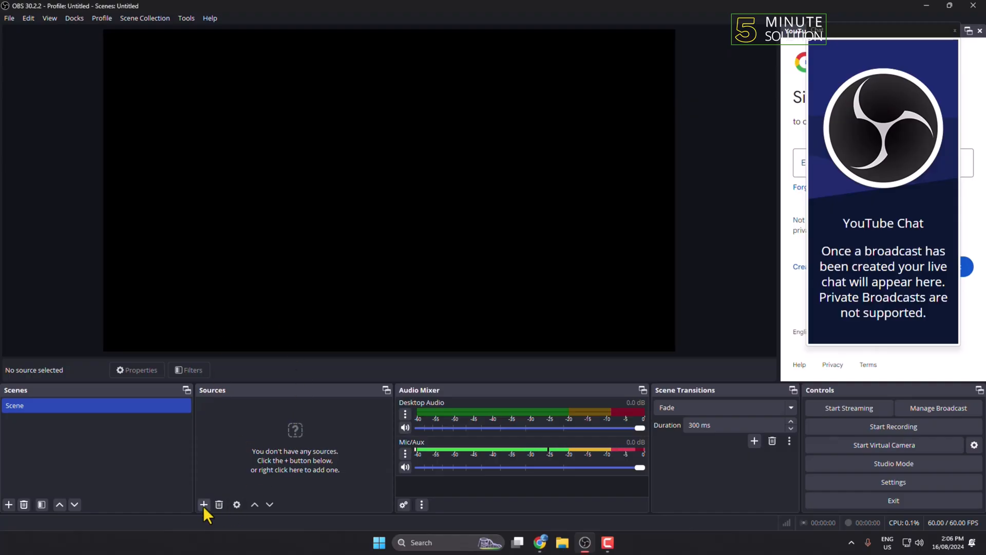
Add a Display Capture source capturing the primary monitor to the scene.
left_click(203, 504)
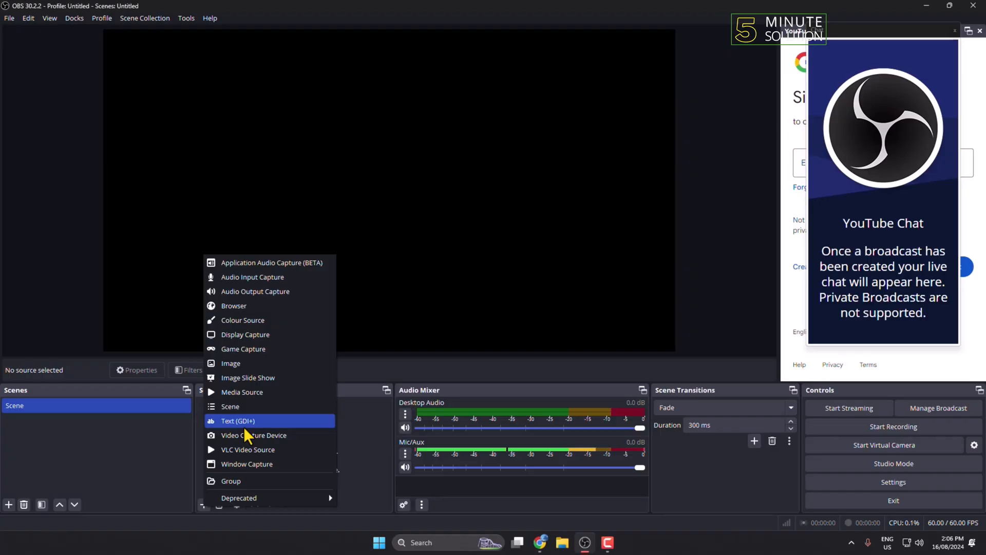
mouse_move(254, 435)
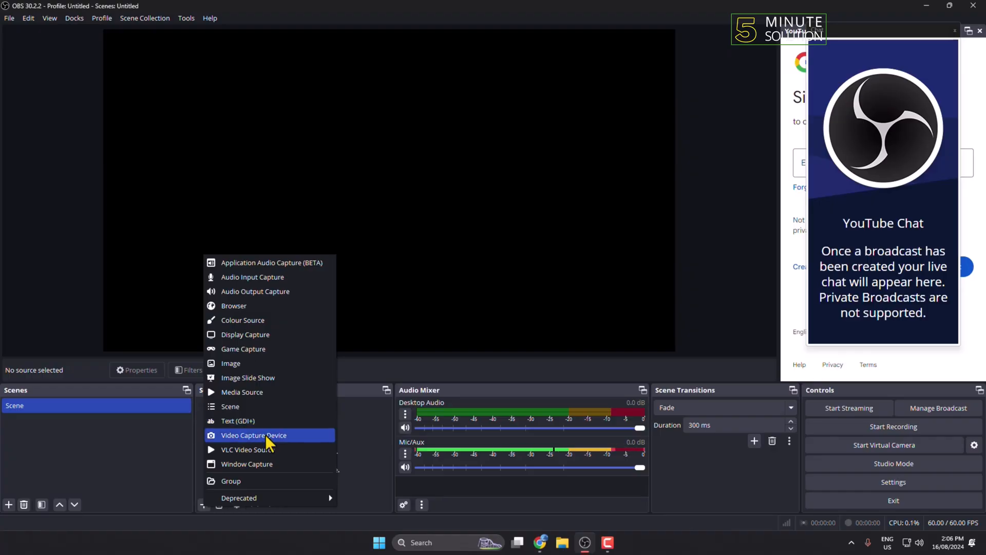
mouse_move(248, 449)
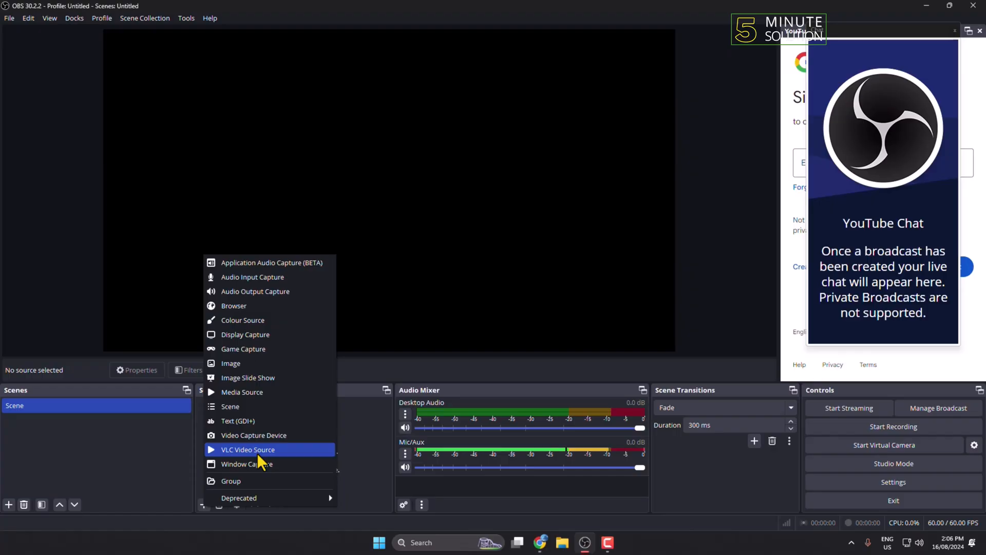
mouse_move(238, 363)
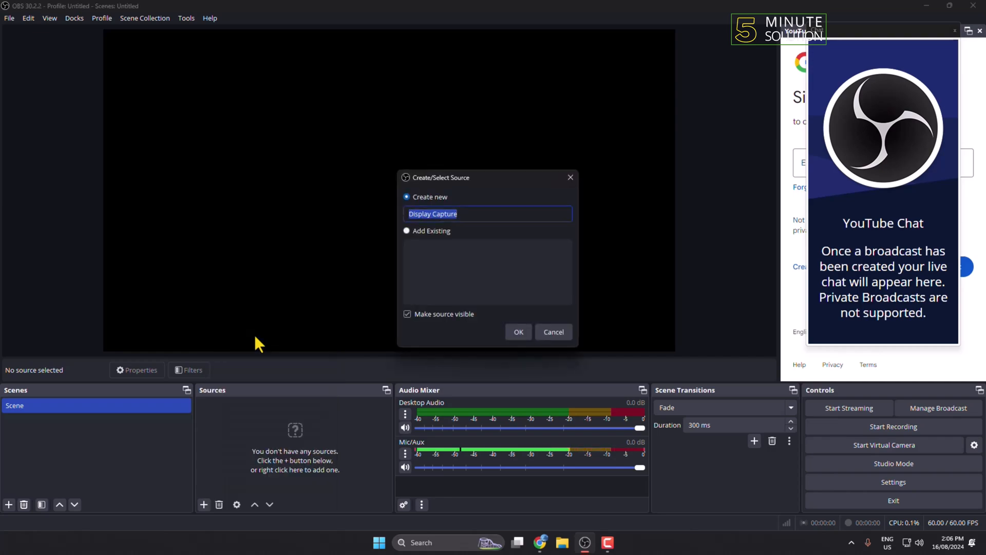
left_click(518, 331)
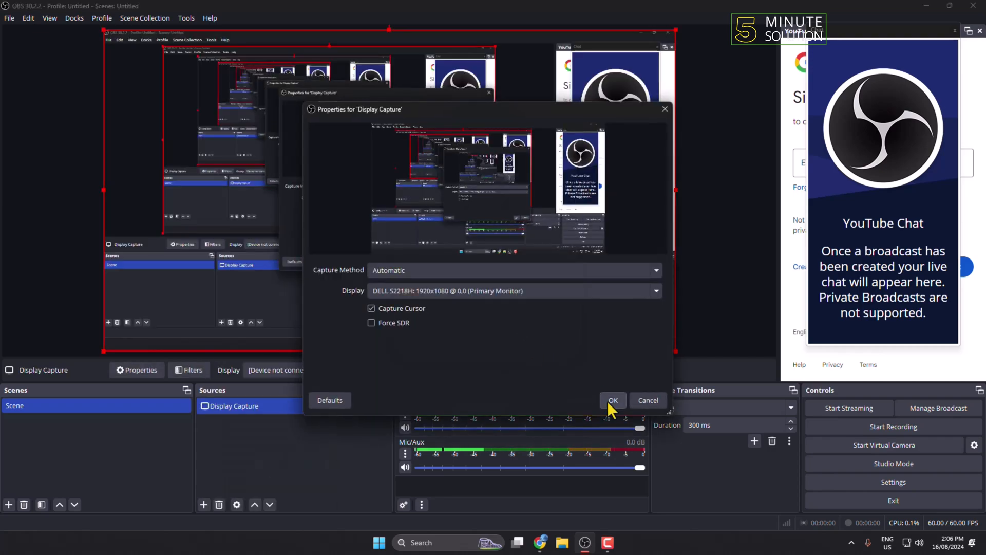
left_click(612, 401)
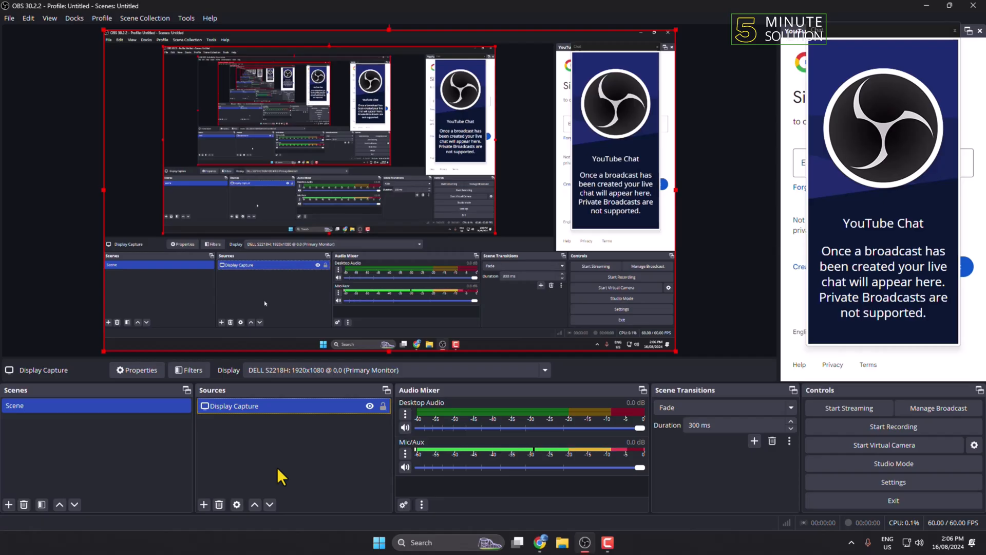
mouse_move(207, 510)
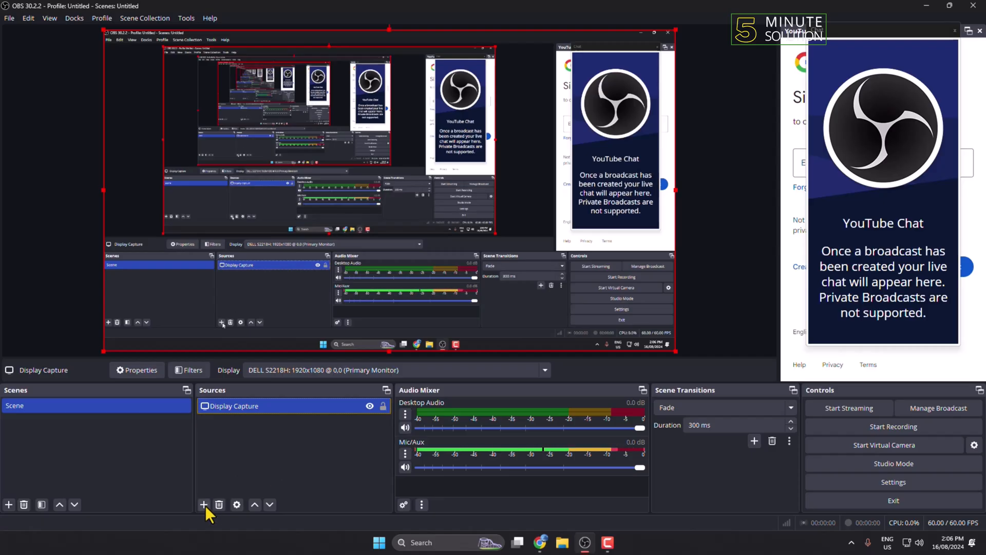
Add an Audio Input Capture source using Microphone (USB PnP Audio Device).
left_click(204, 504)
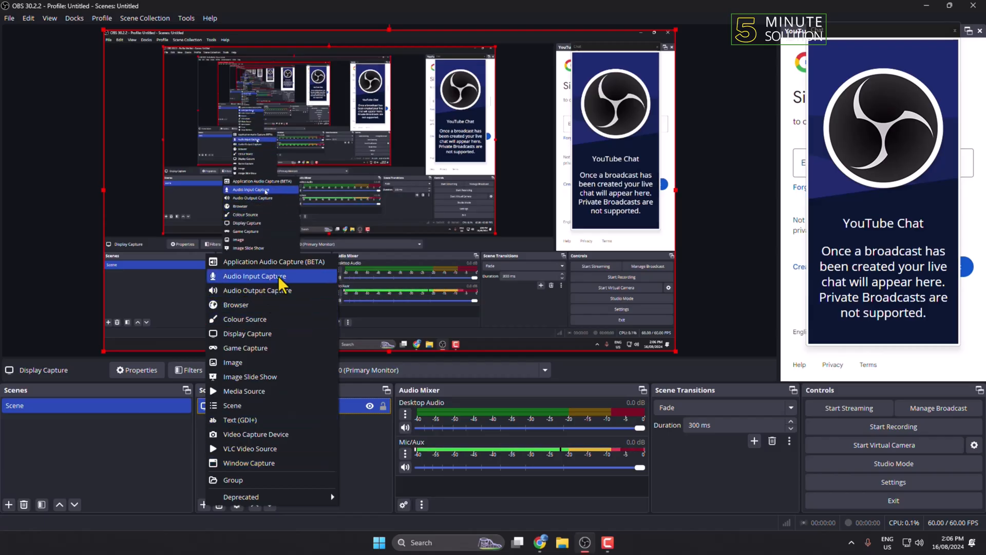
left_click(255, 276)
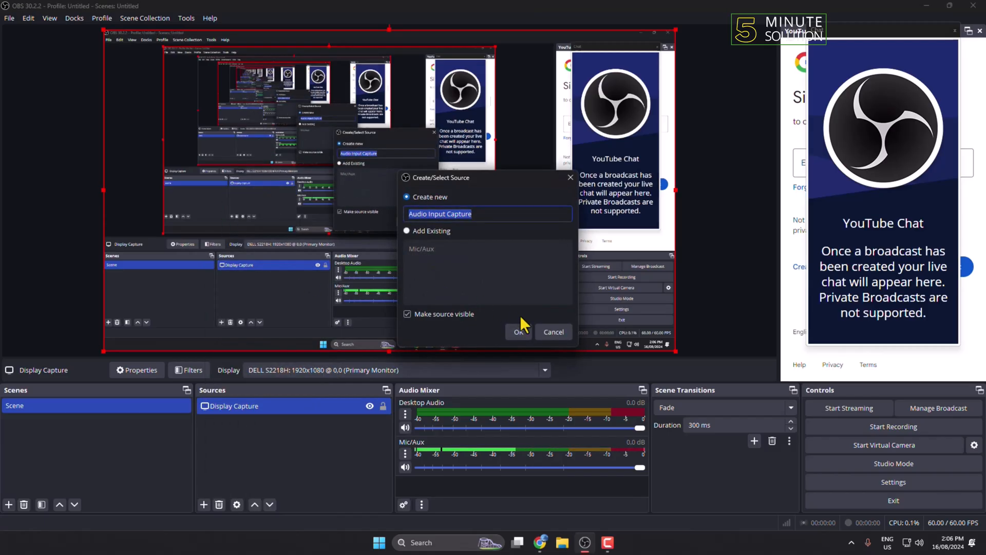
left_click(518, 331)
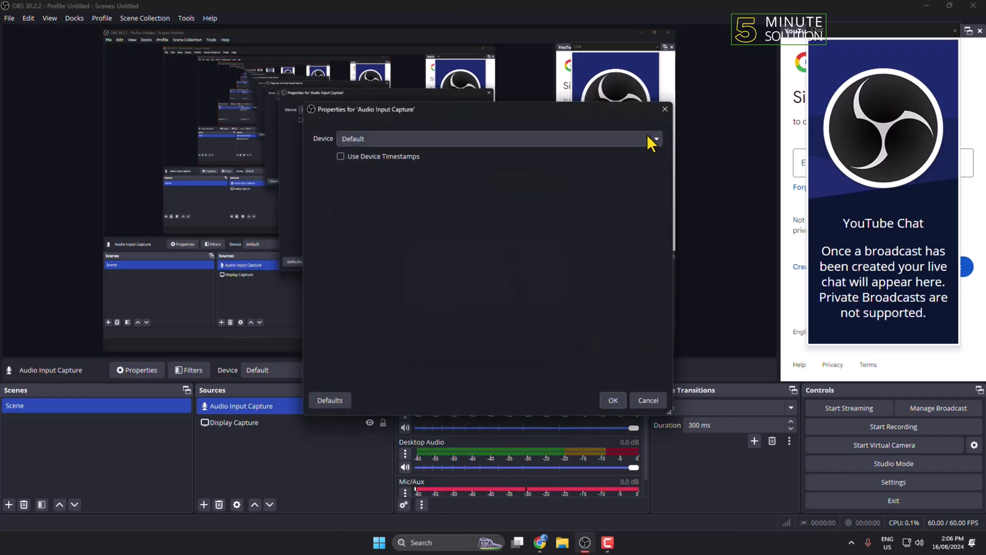
left_click(655, 139)
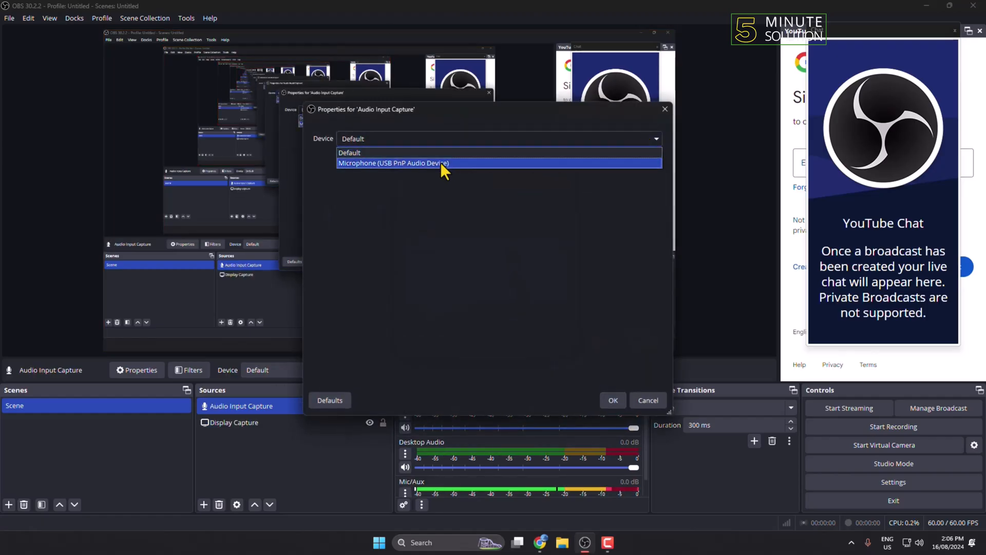
left_click(392, 163)
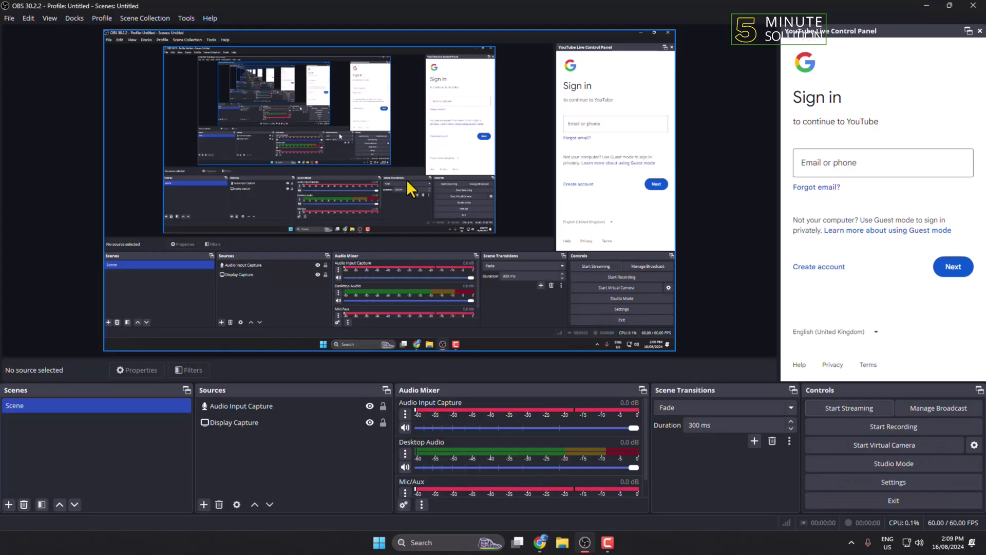
mouse_move(905, 367)
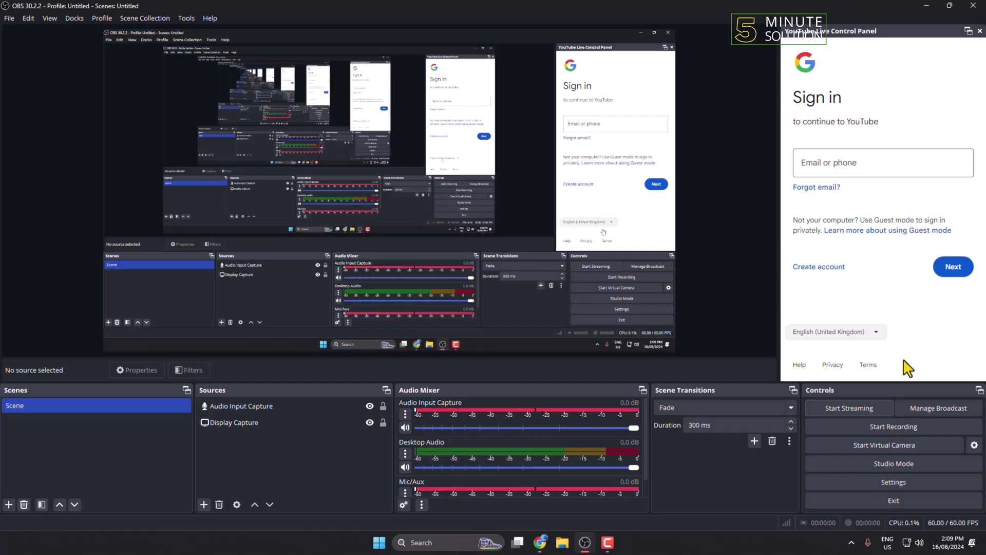
Create the public 'My Broadcast test' broadcast with description and thumbnail, and start streaming.
left_click(938, 407)
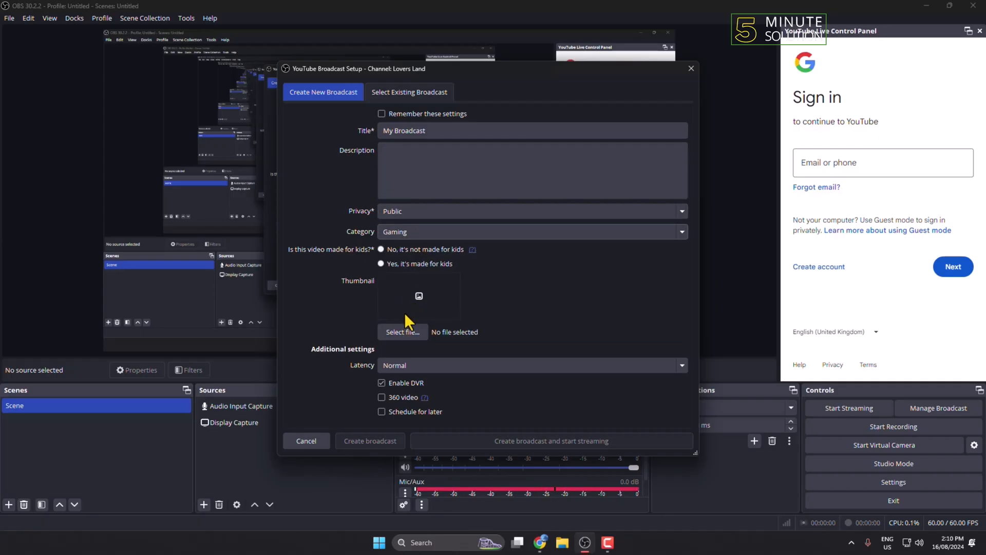
mouse_move(436, 312)
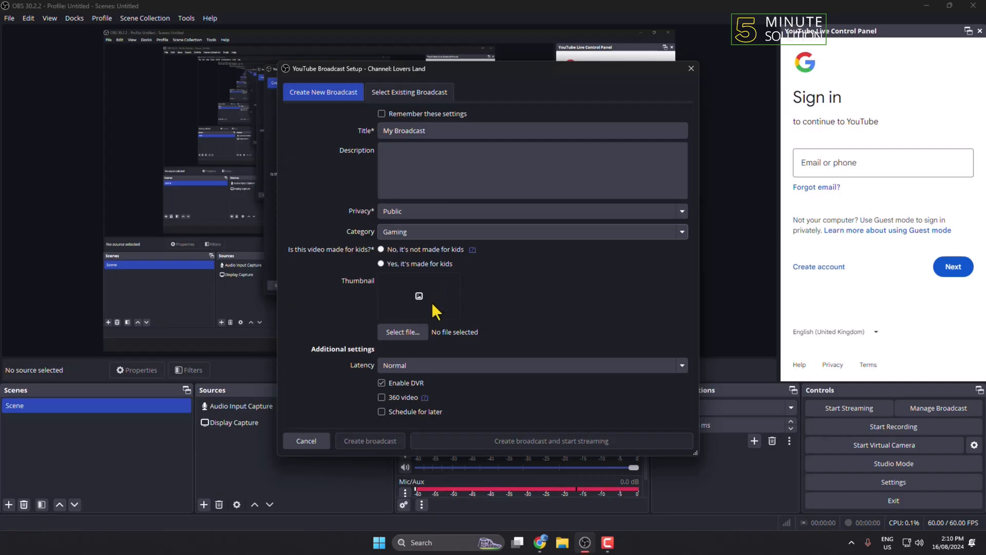
mouse_move(538, 471)
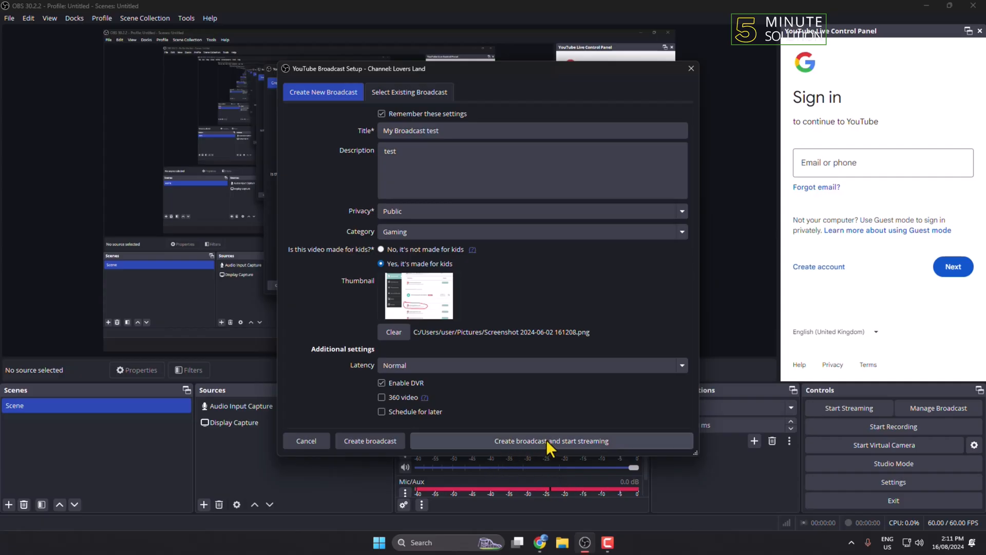
left_click(550, 440)
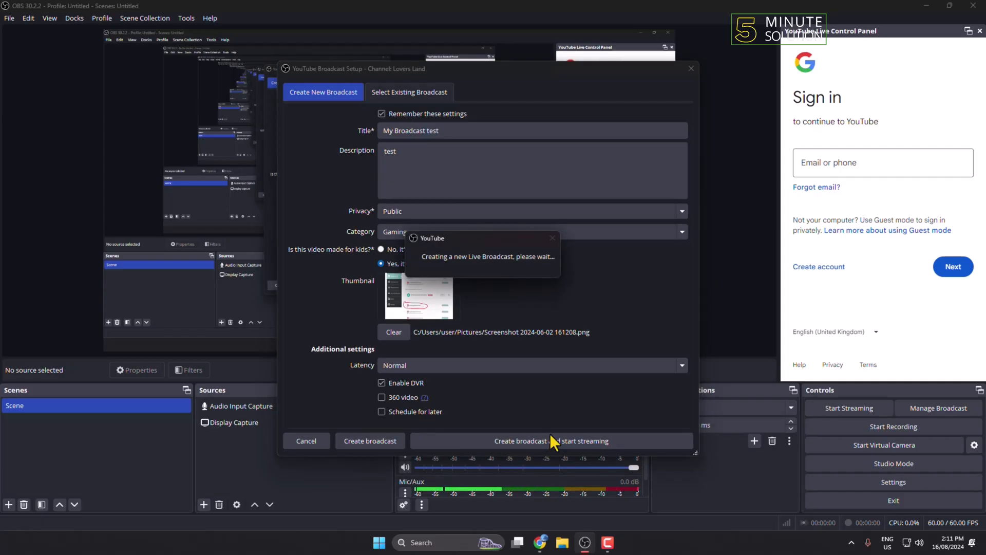